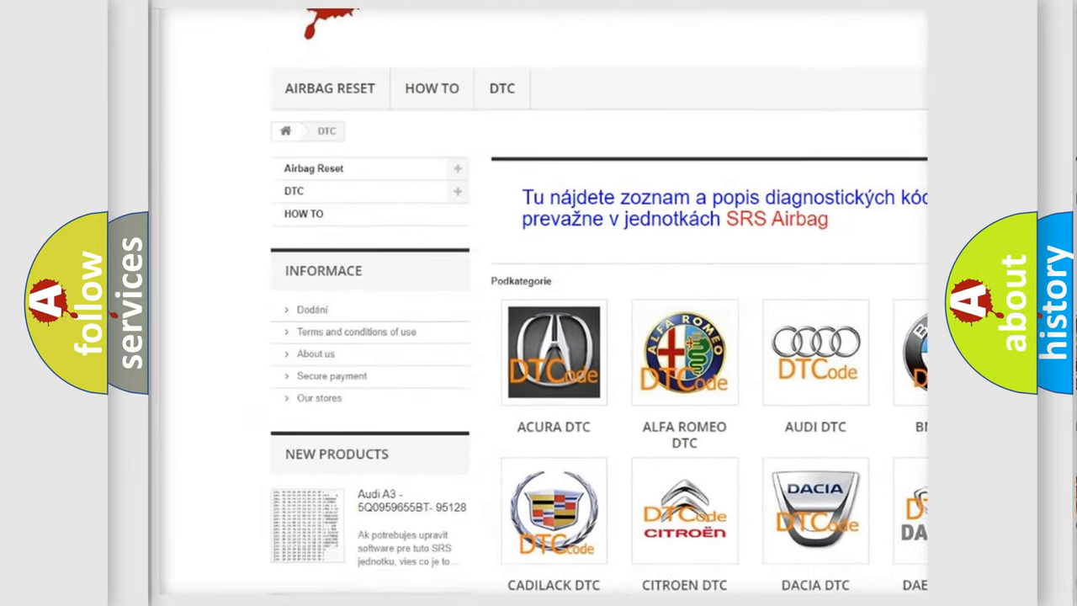
{"action": "scroll", "scroll_direction": "down", "scroll_amount": 3}
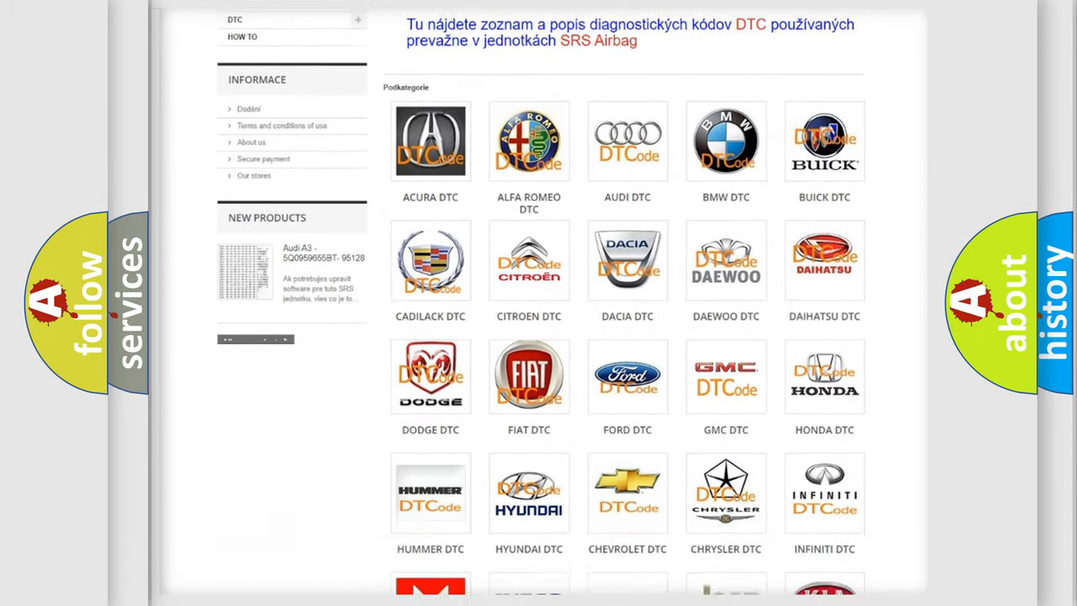
{"action": "scroll", "scroll_direction": "down", "scroll_amount": 3}
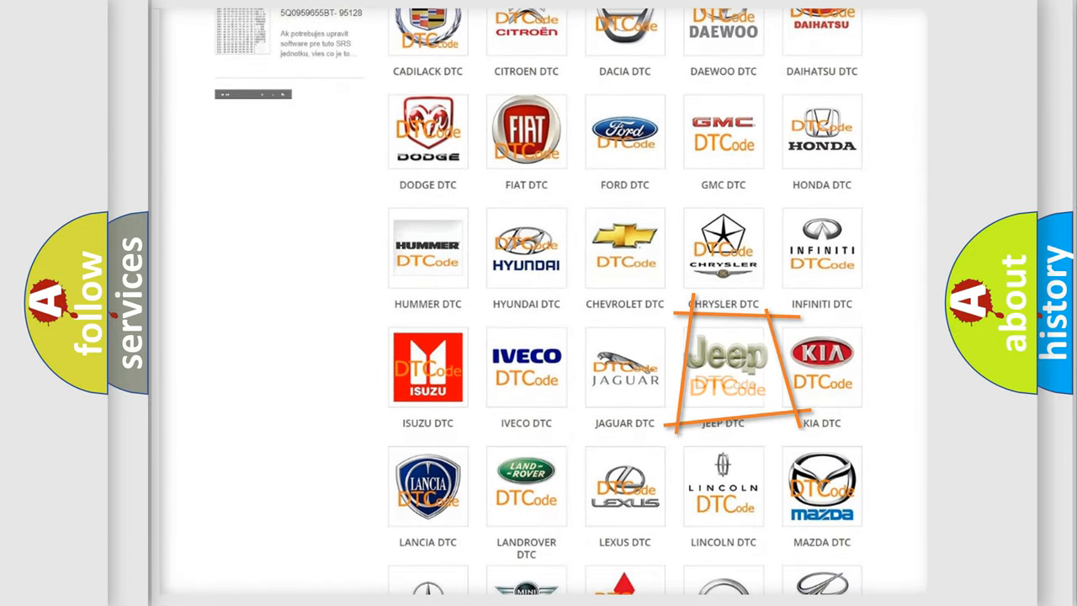